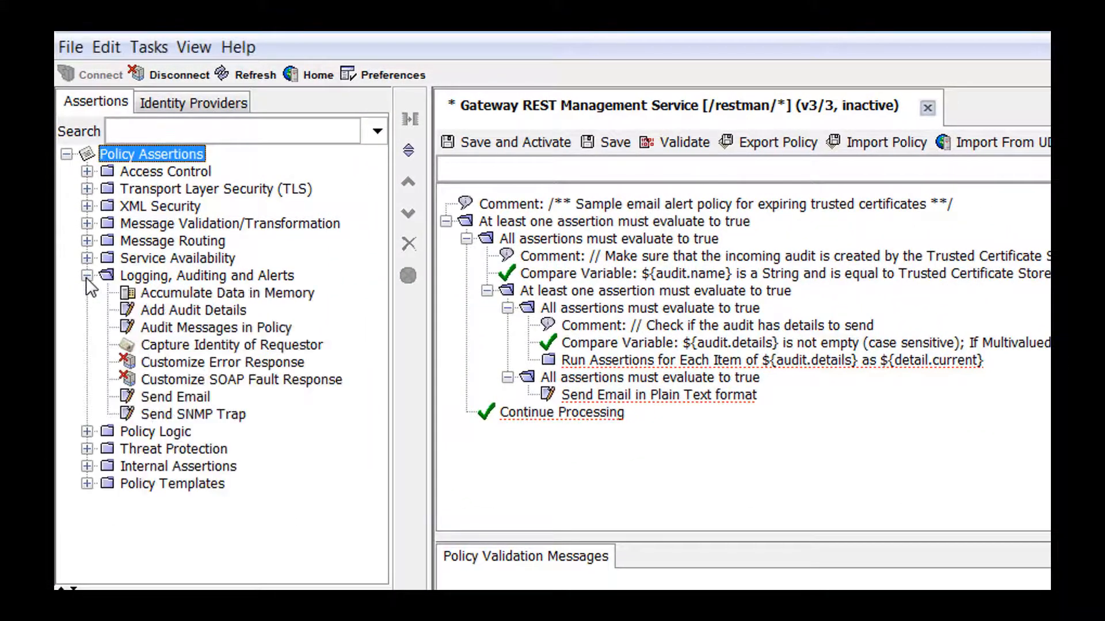
- Choose the Send Email assertion under Logging, Auditing and Alerts in the palette
left_click(175, 397)
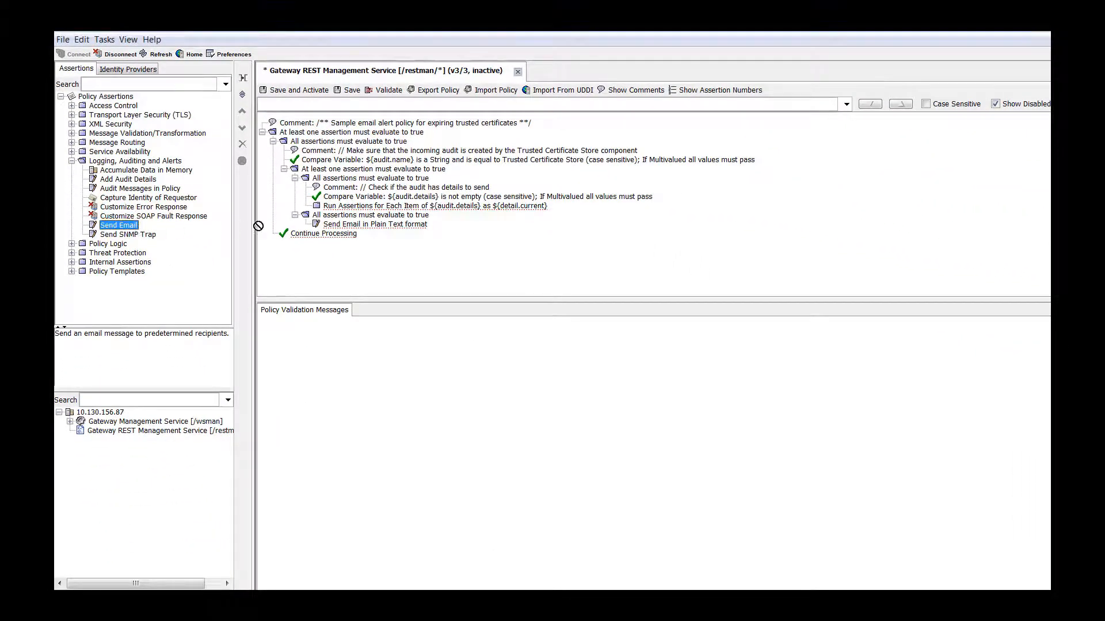
- Add Send Email to the policy, its properties showing defaults host mail, port 25
double_click(374, 224)
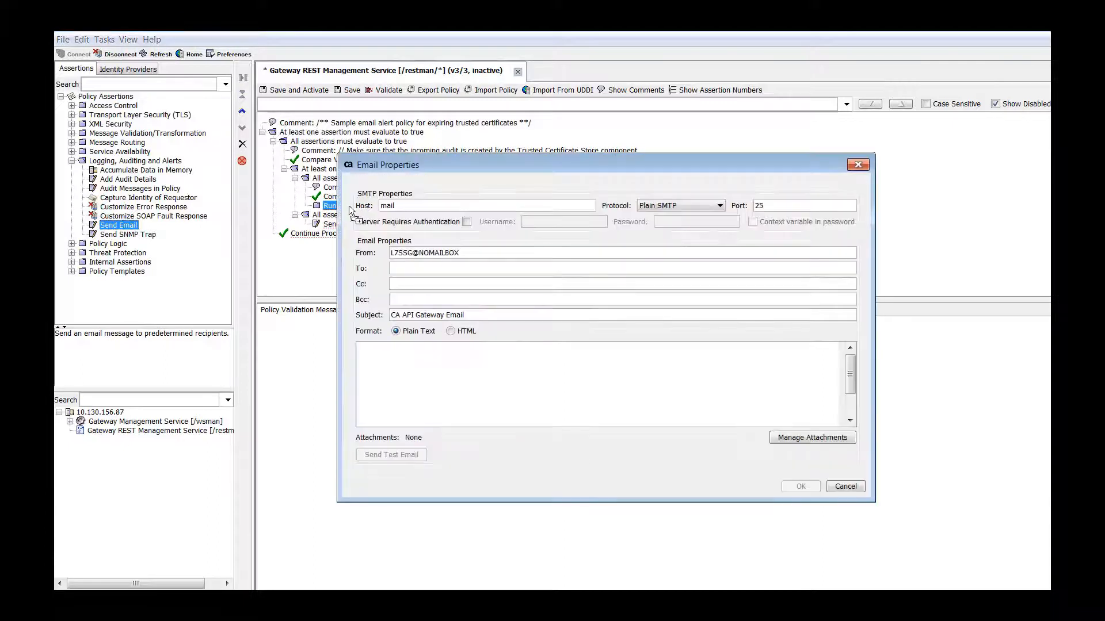
left_click_drag(387, 164, 506, 283)
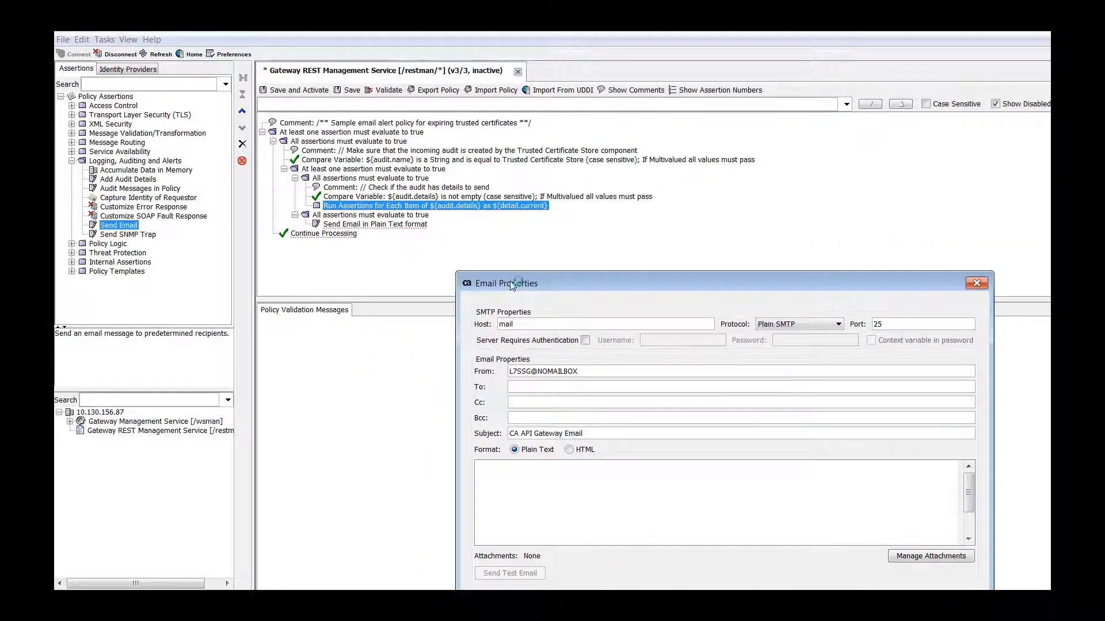
mouse_move(472, 256)
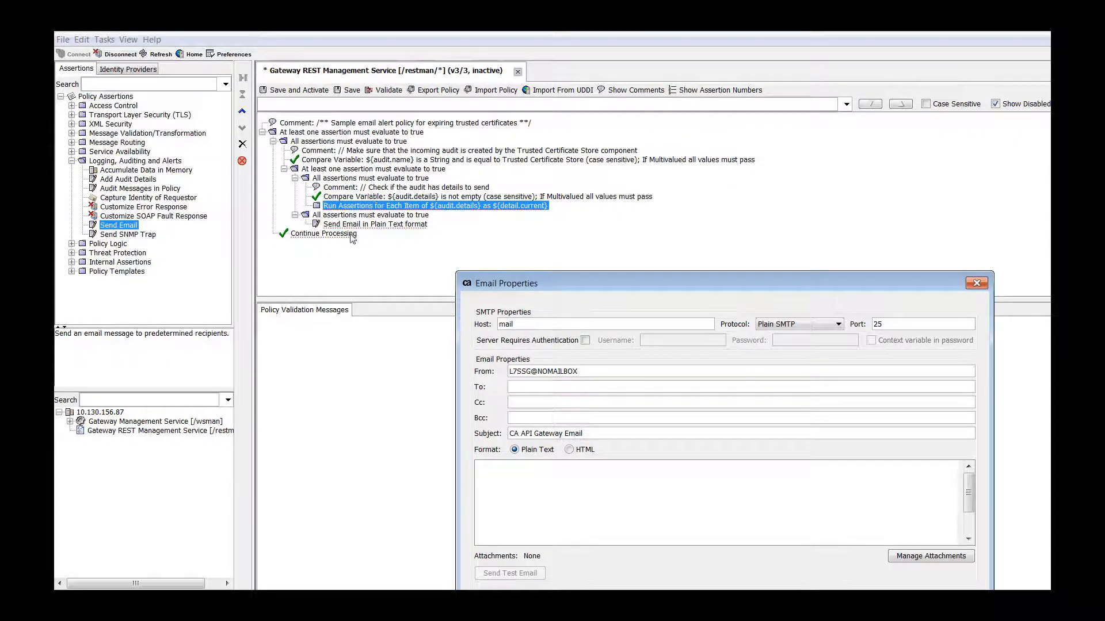
mouse_move(373, 252)
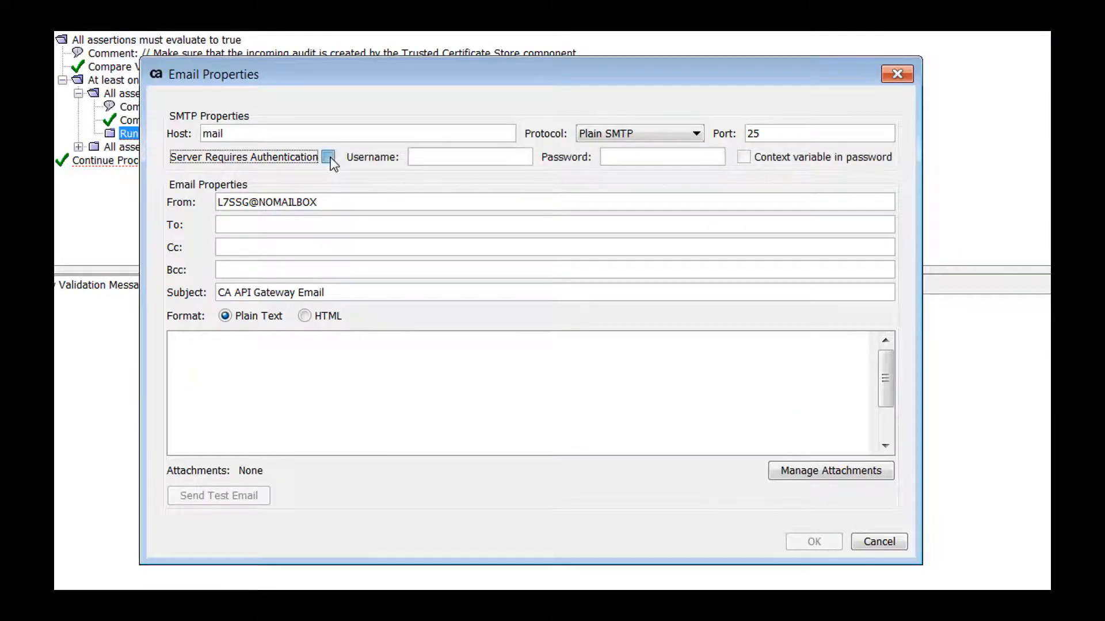
left_click(326, 157)
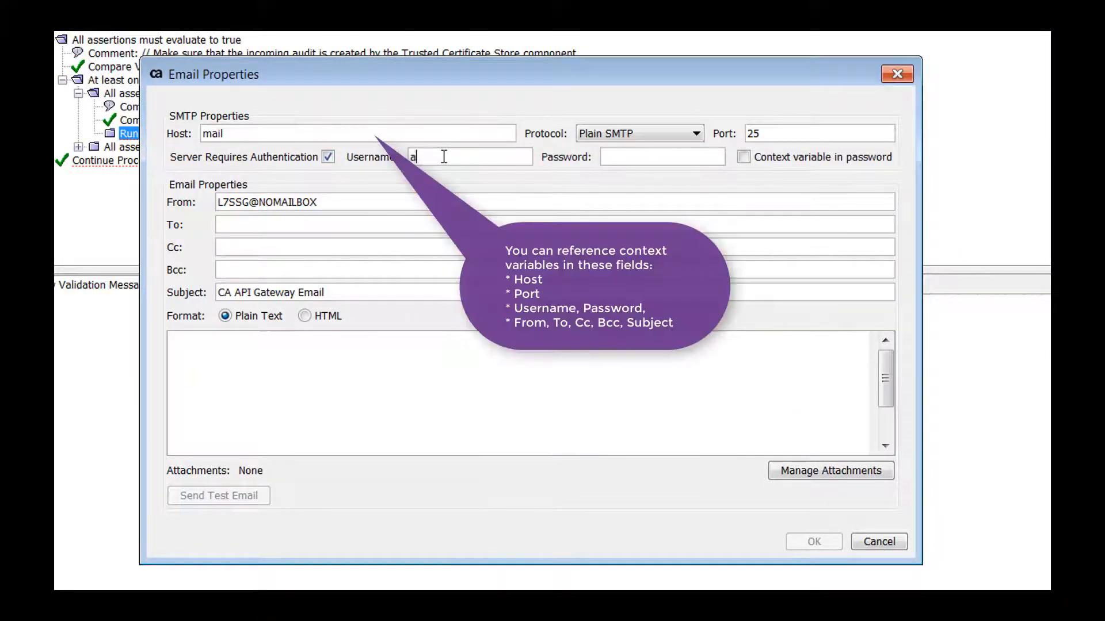
type("dmin")
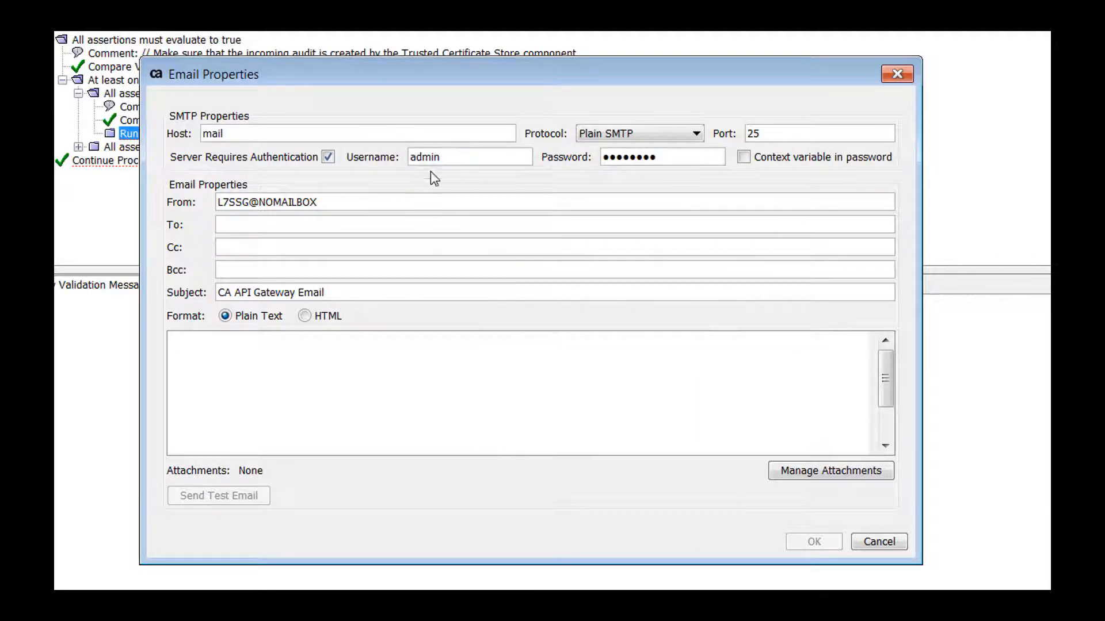
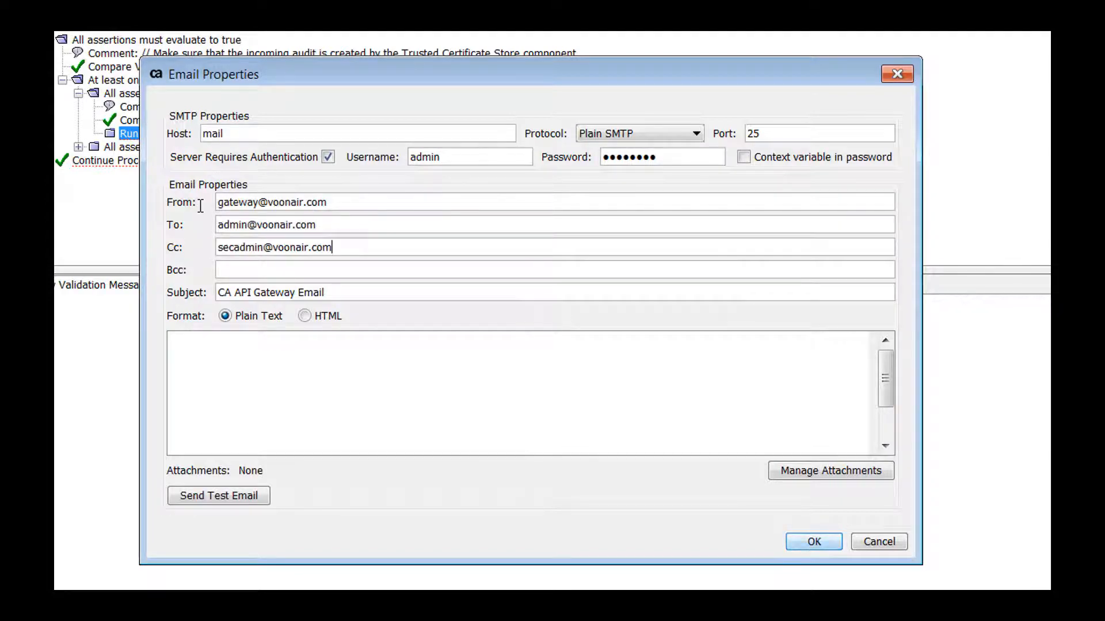
- Replace the subject with 'Trusted certificate expiry'
double_click(310, 292)
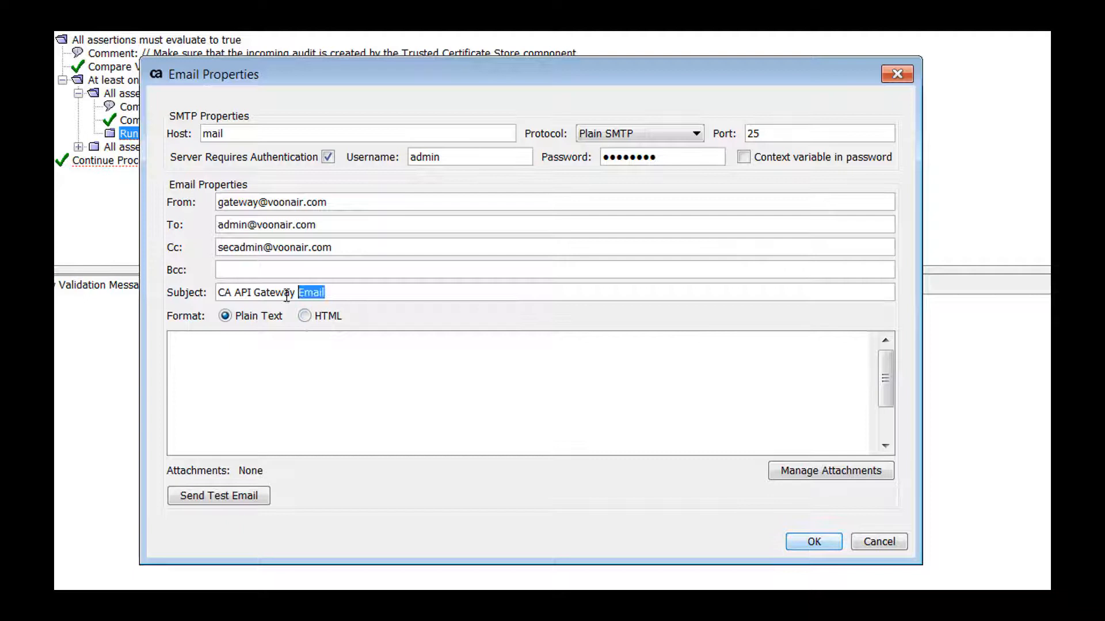
type("Trusted certificate expiry")
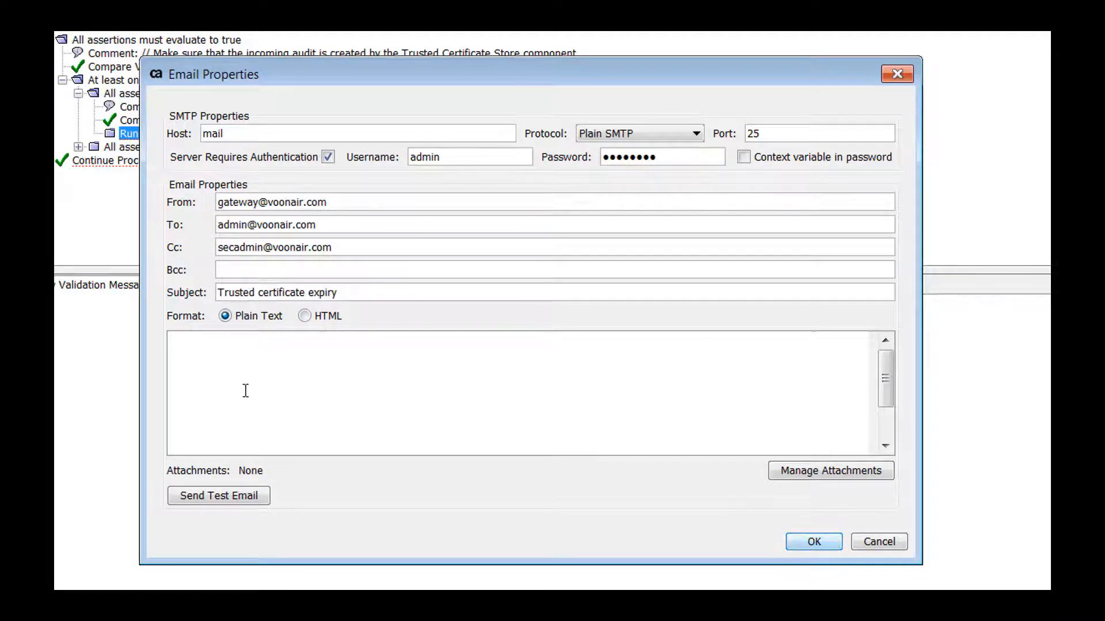
- Make the message HTML with a light-blue body and an expiring-certificate warning heading
left_click(304, 315)
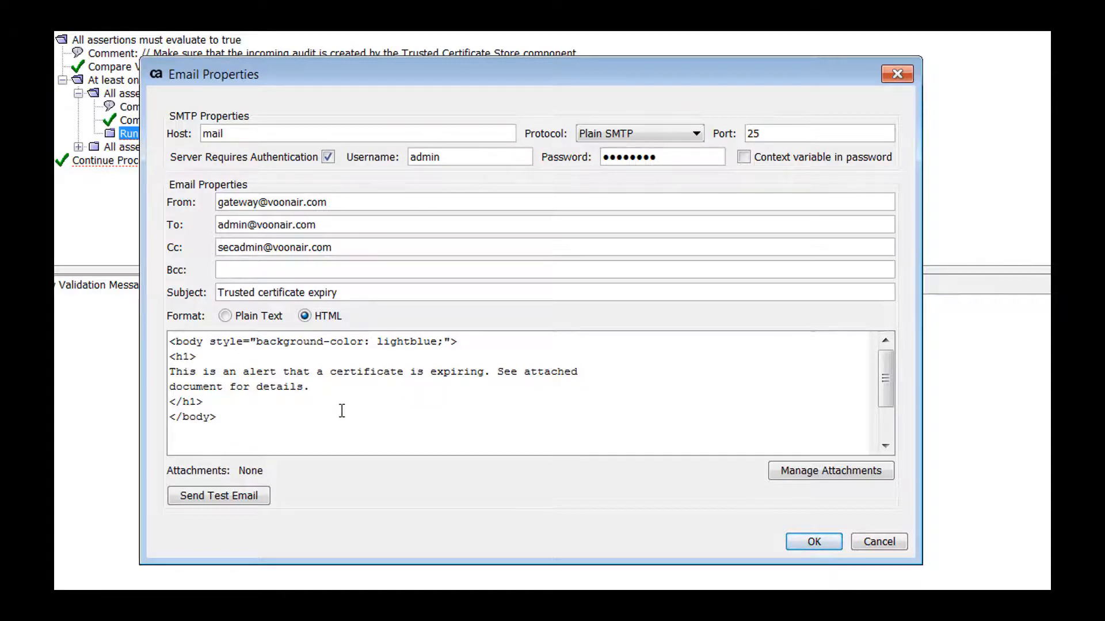
mouse_move(353, 413)
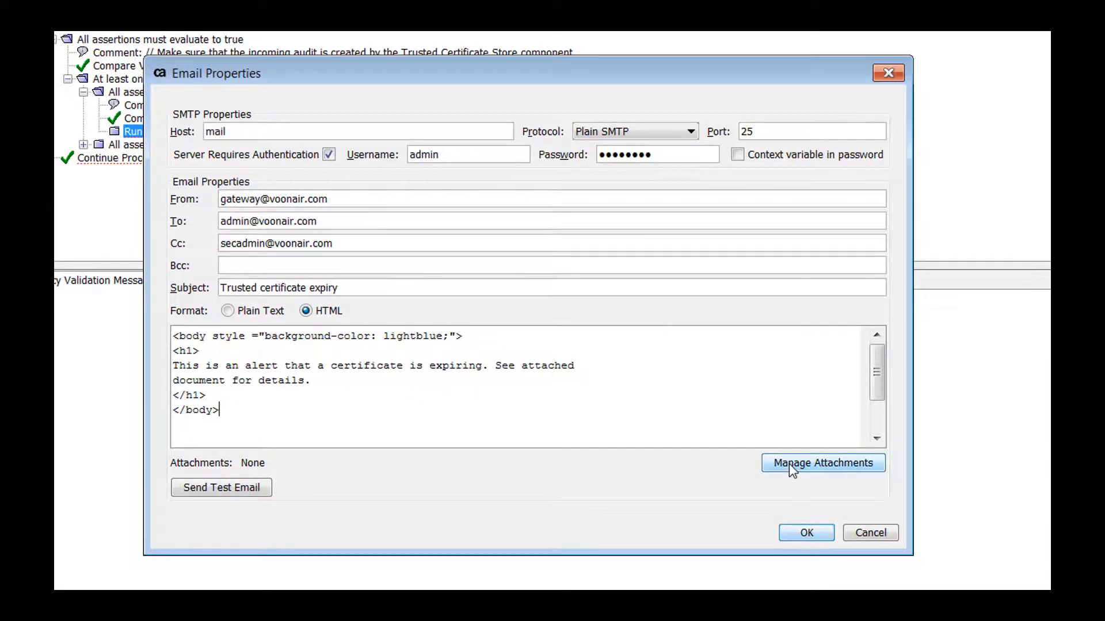
- Attach response.parts as a MIME-part variable and apply the email settings to the policy
left_click(821, 462)
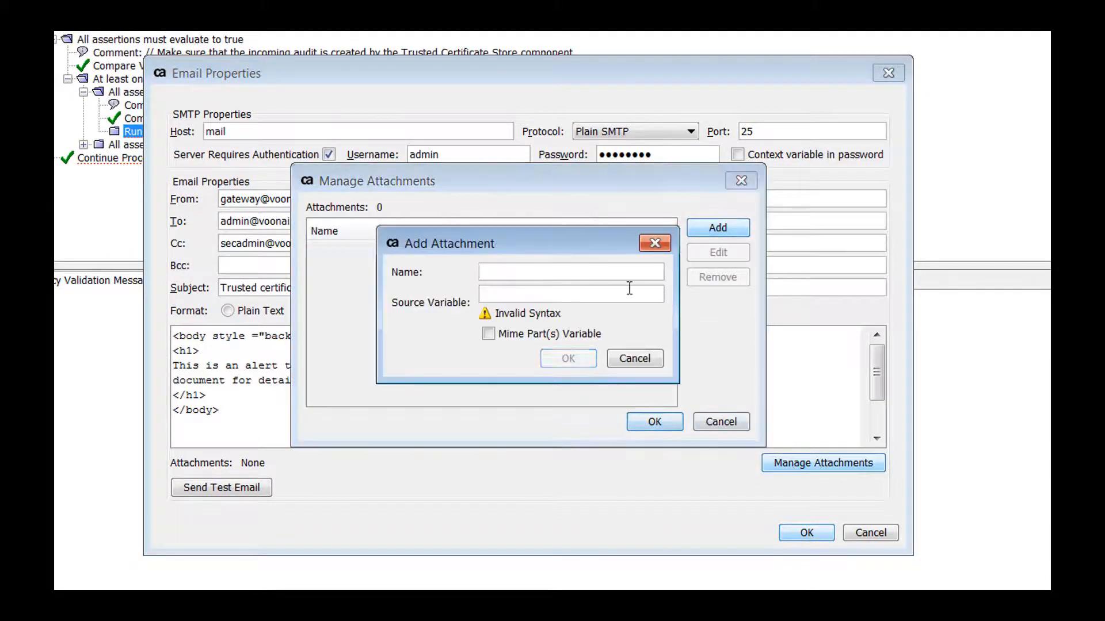
type("r")
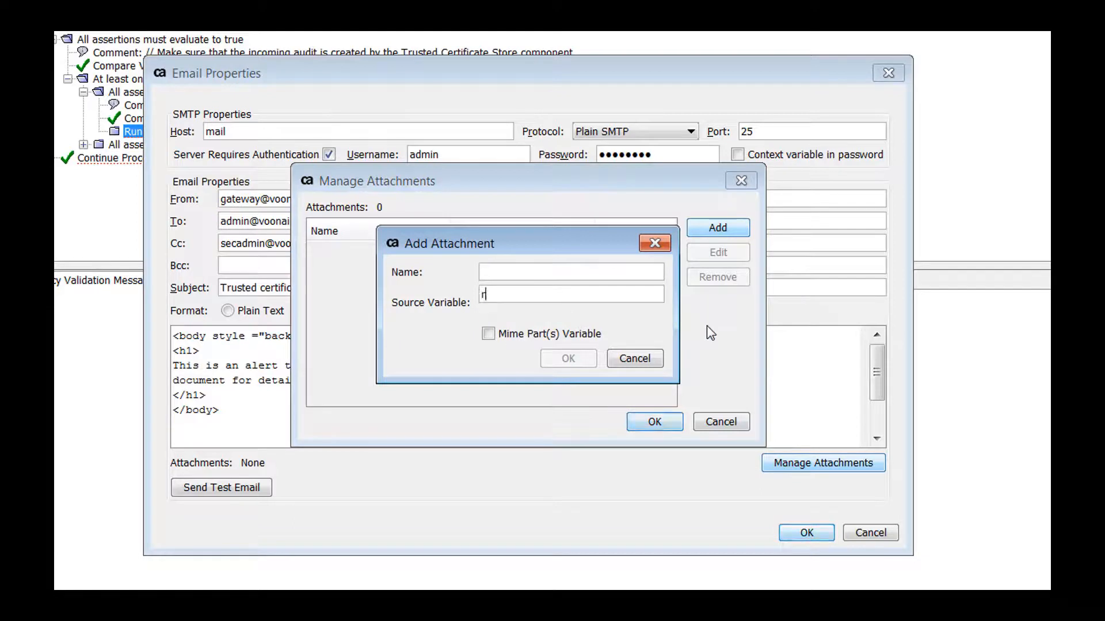
type("espon")
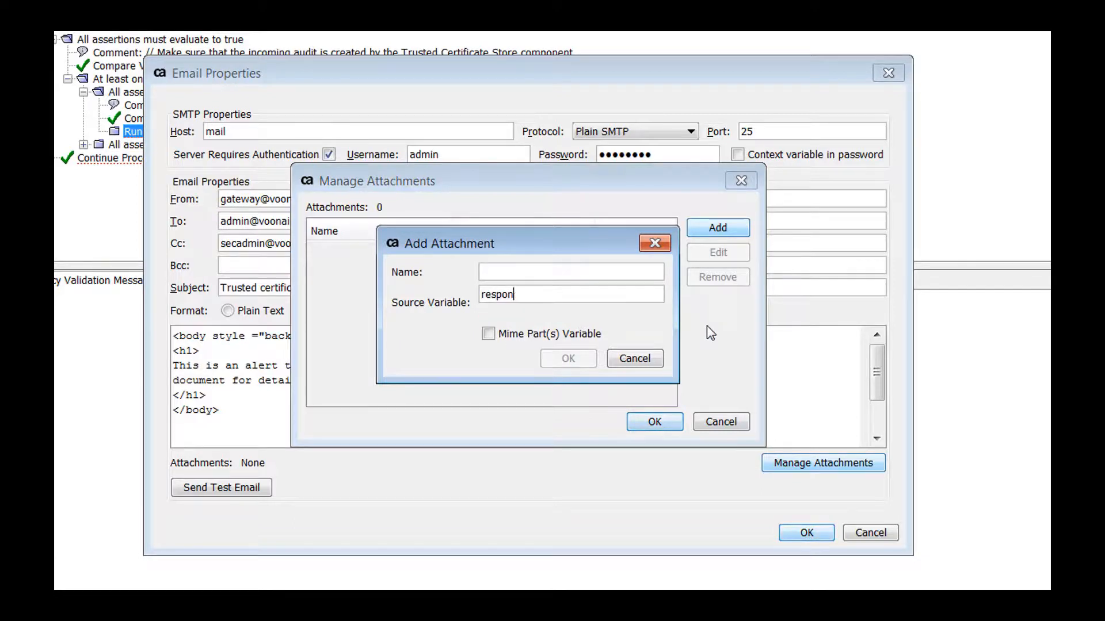
type("se.parts")
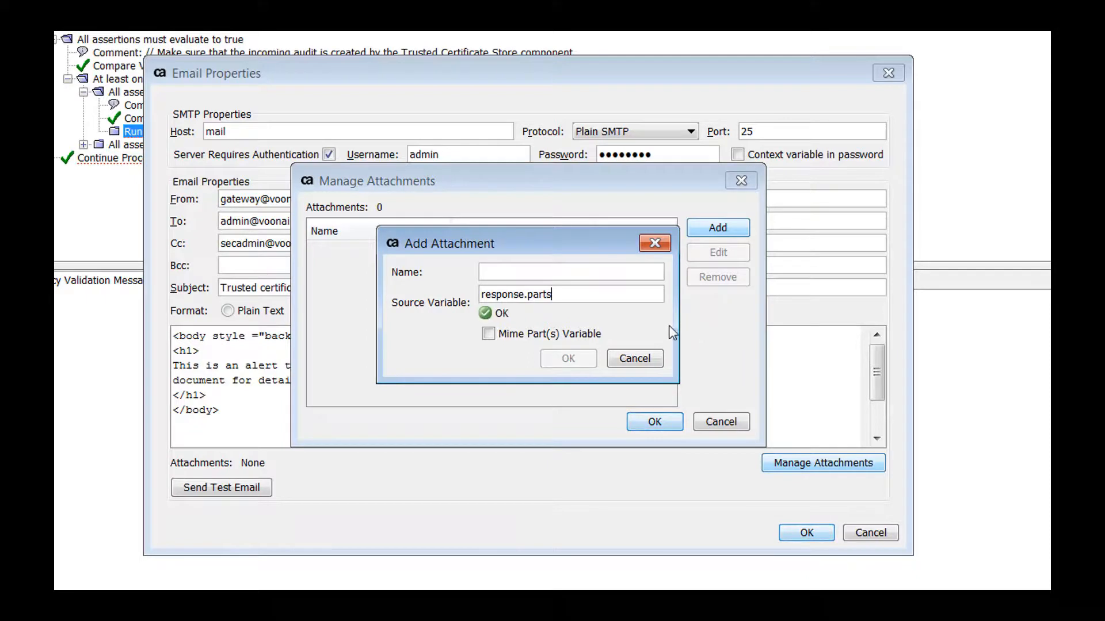
left_click(567, 358)
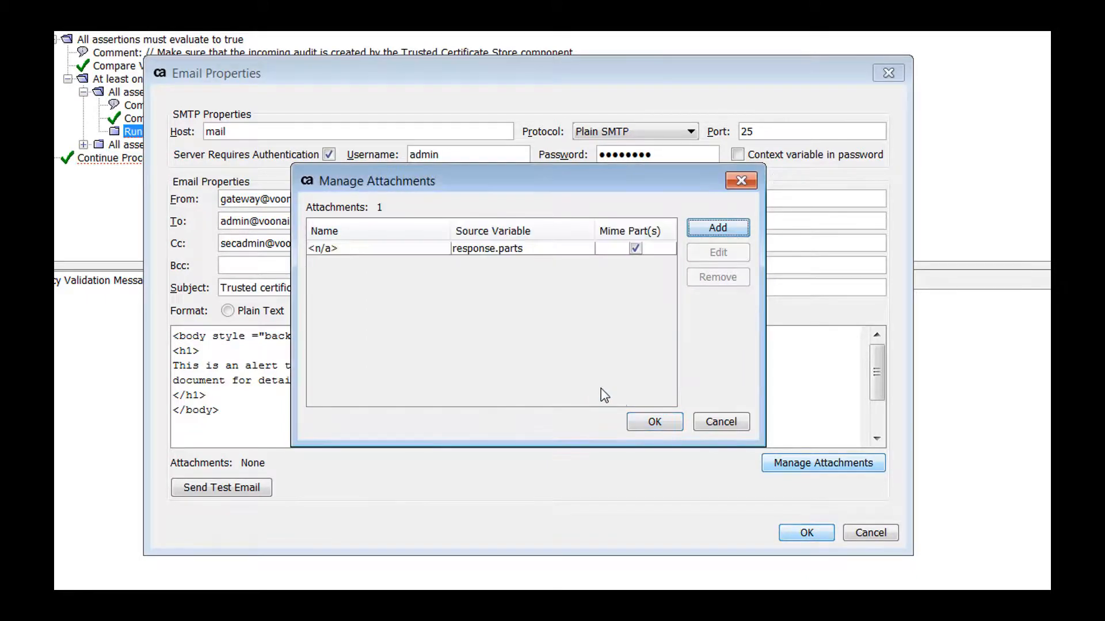
left_click(653, 421)
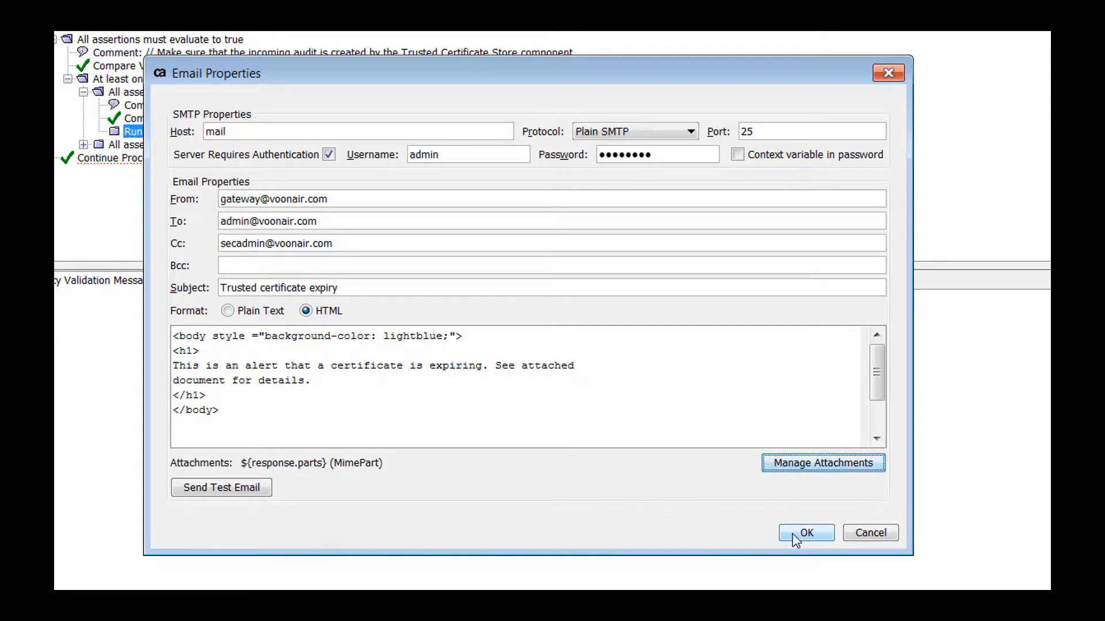
left_click(805, 533)
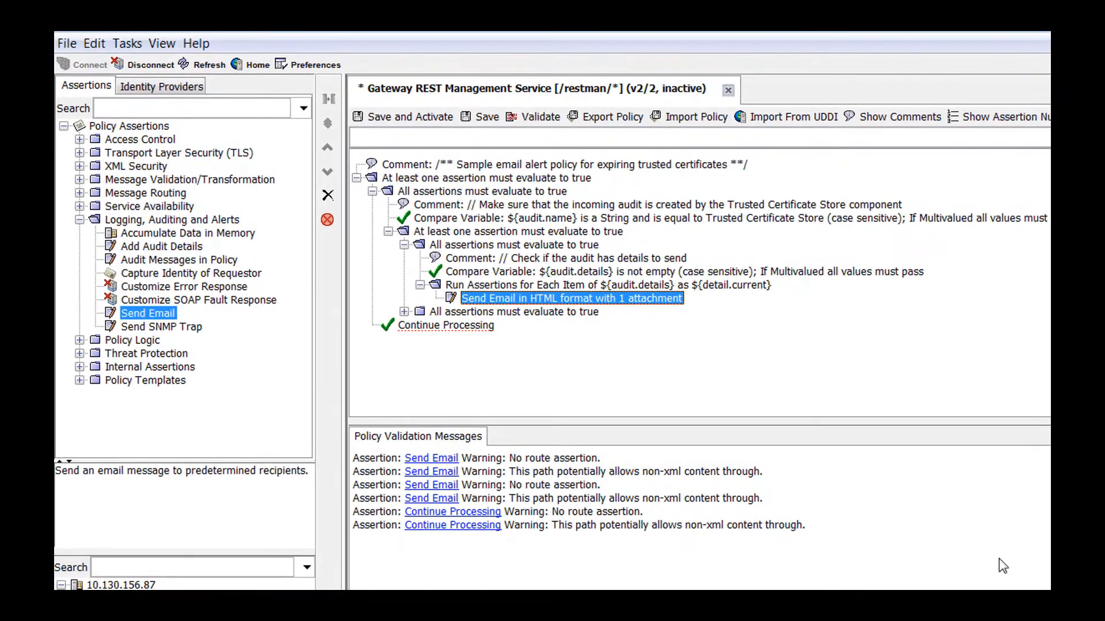